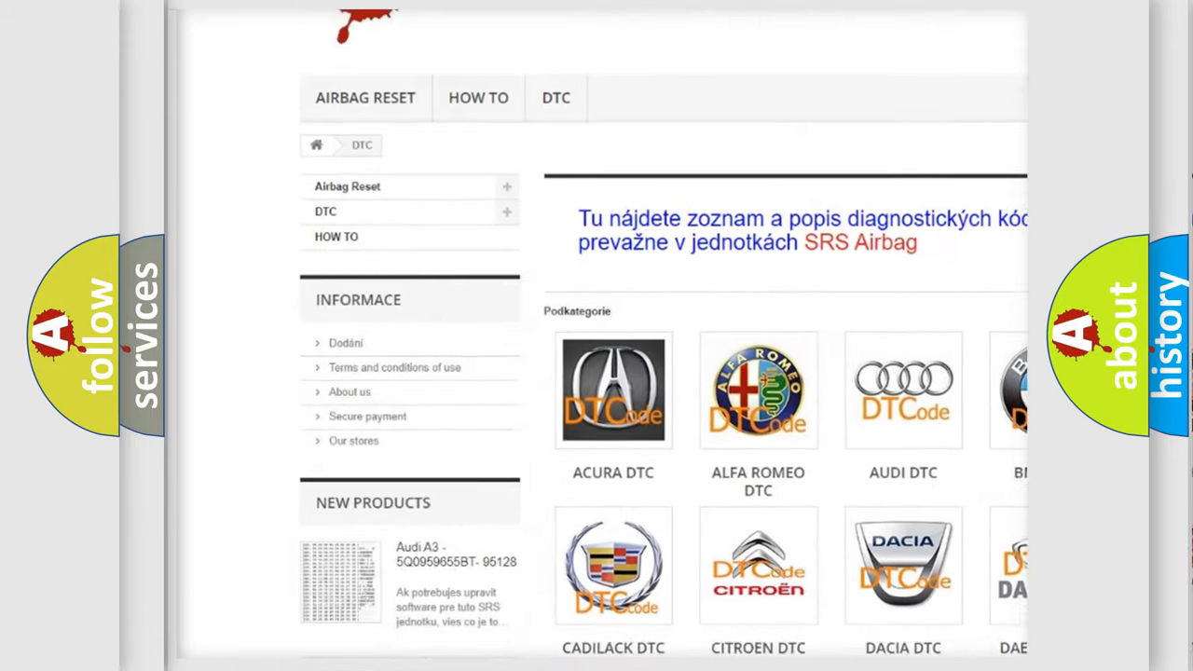
scroll(down, 3)
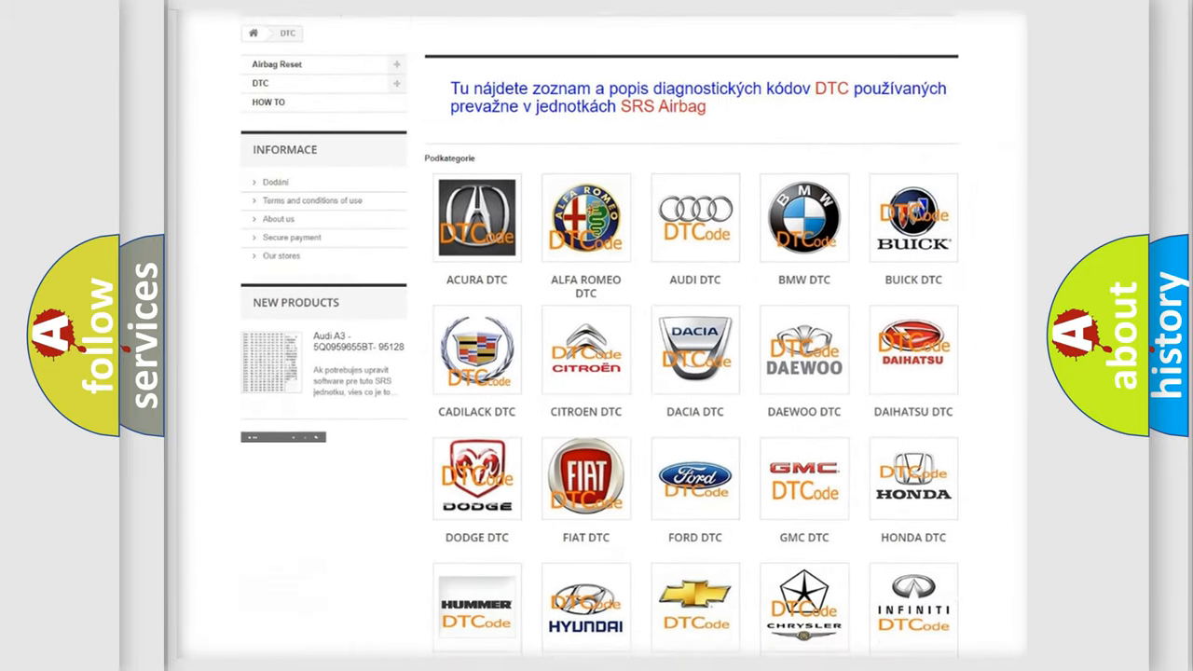
scroll(down, 3)
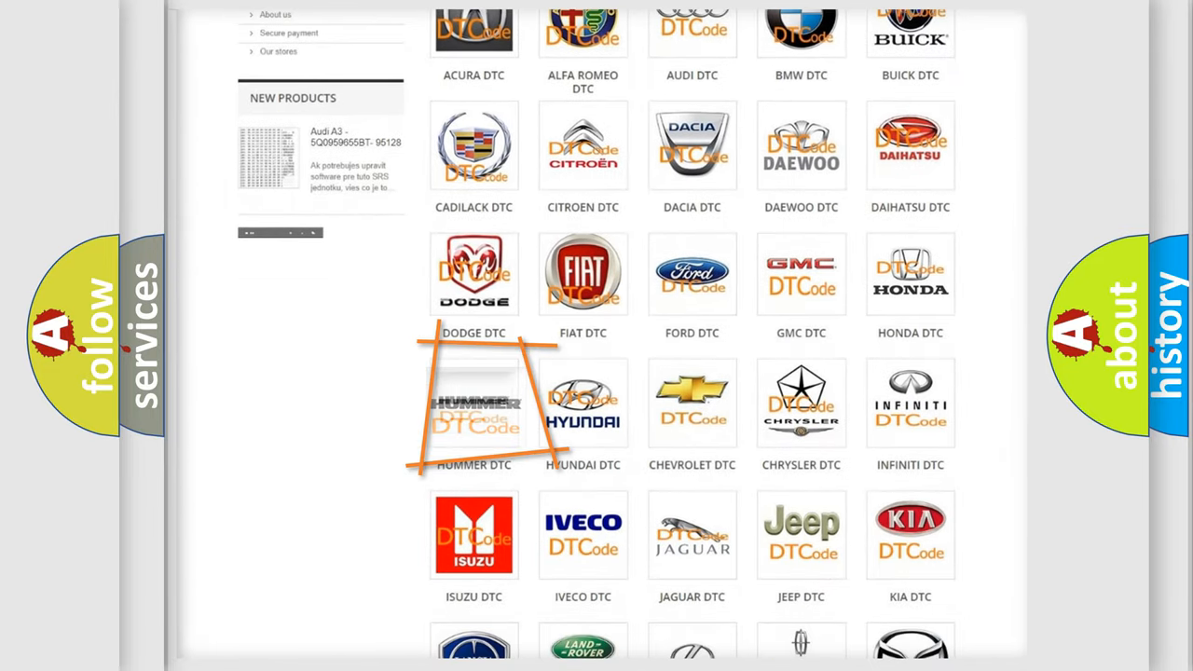